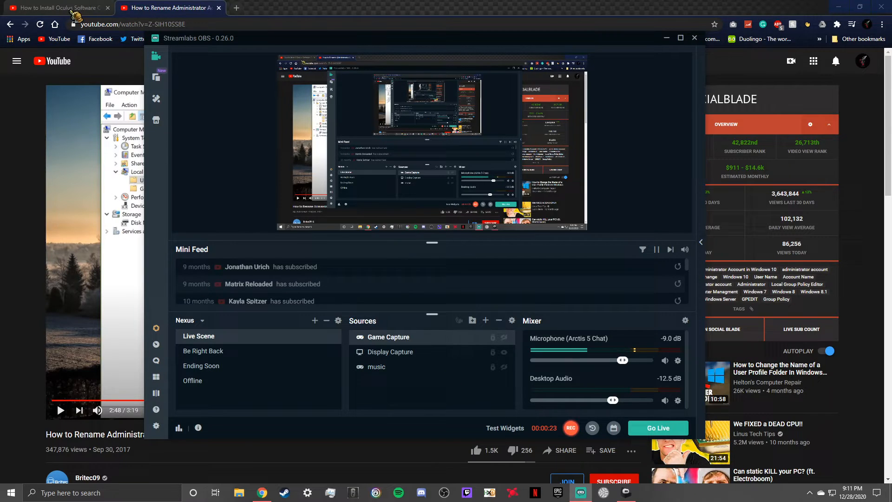
- Hide the Streamlabs OBS recording window to reveal the YouTube tutorial
click(57, 7)
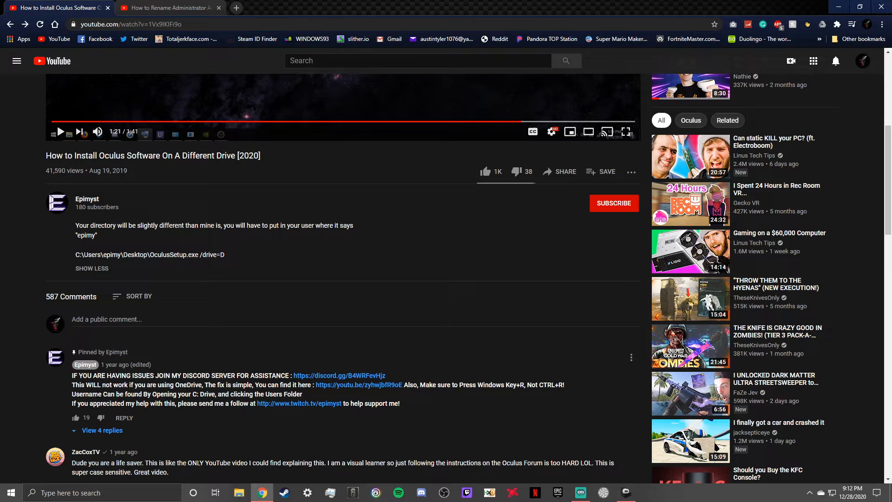
mouse_move(229, 376)
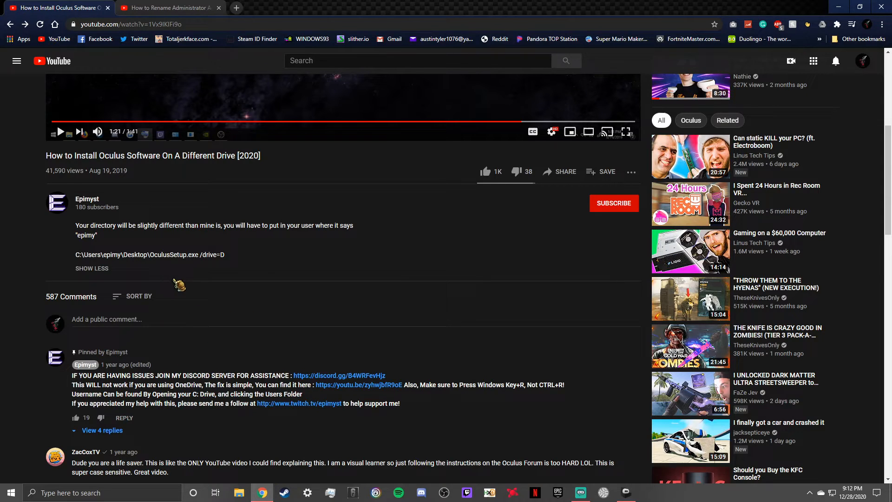
mouse_move(174, 277)
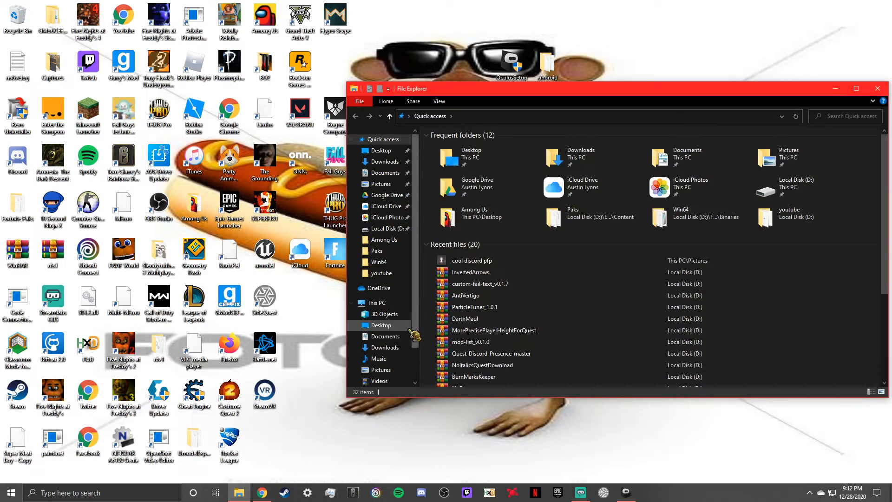
- Browse from Music to Local Disk (D:) and look through its DLL files
click(378, 359)
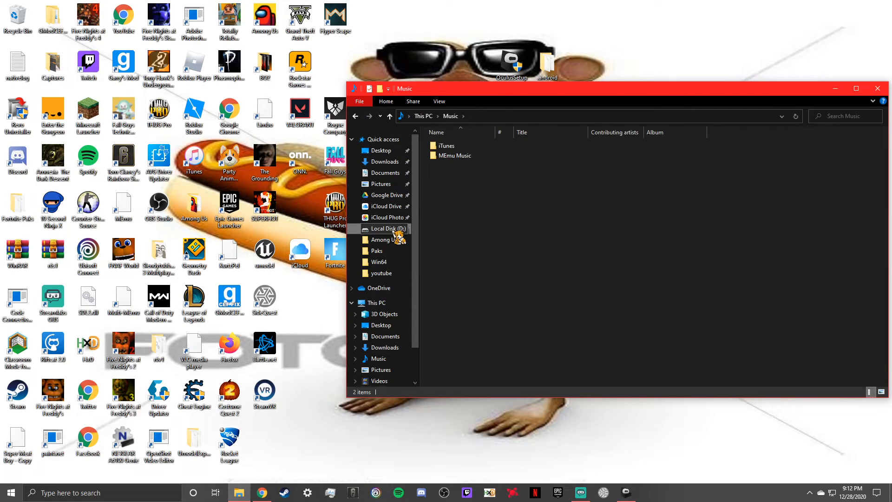
click(386, 229)
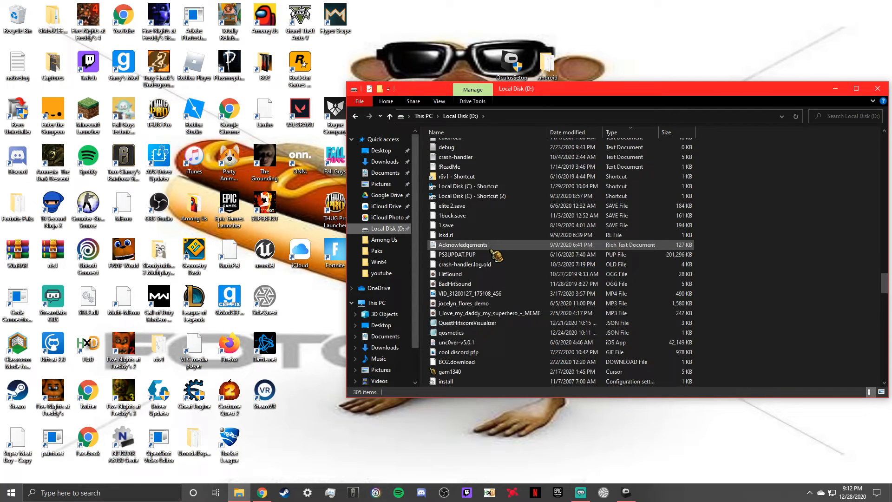
scroll(down, 3)
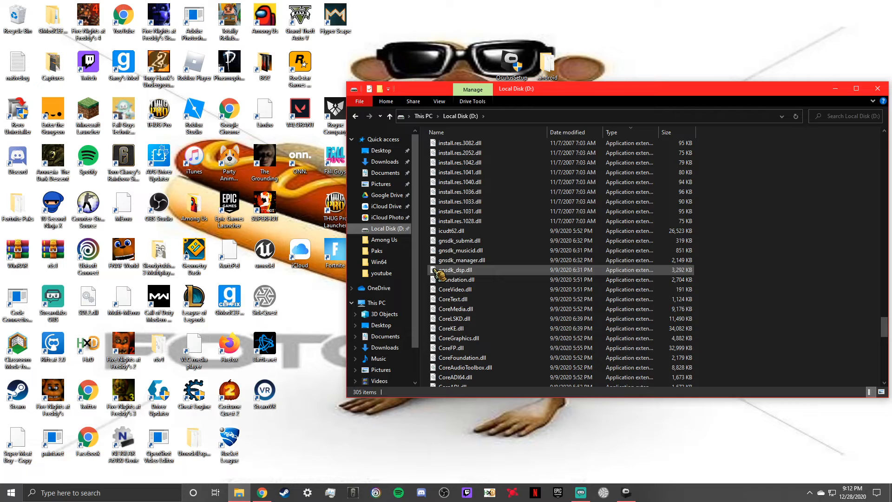
click(455, 280)
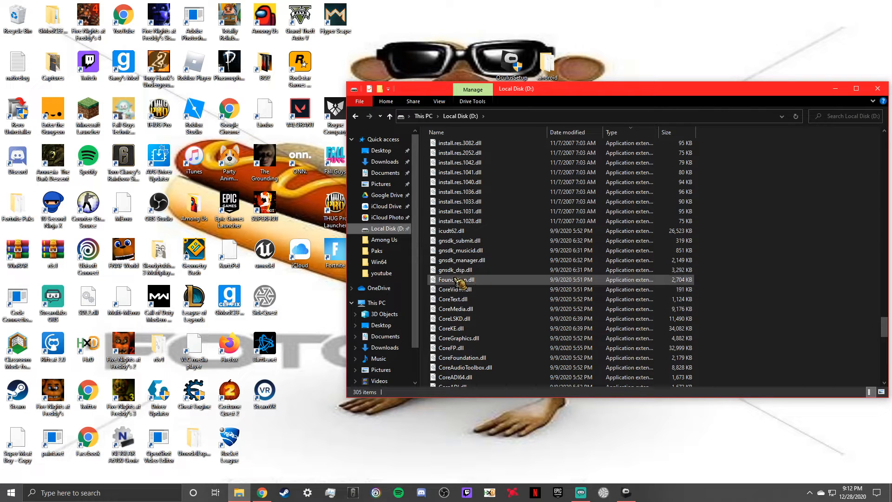
click(455, 270)
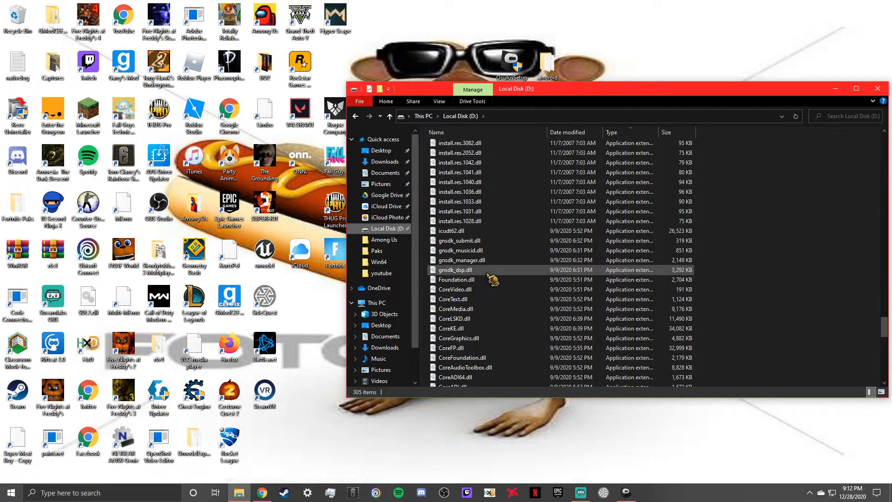
click(455, 279)
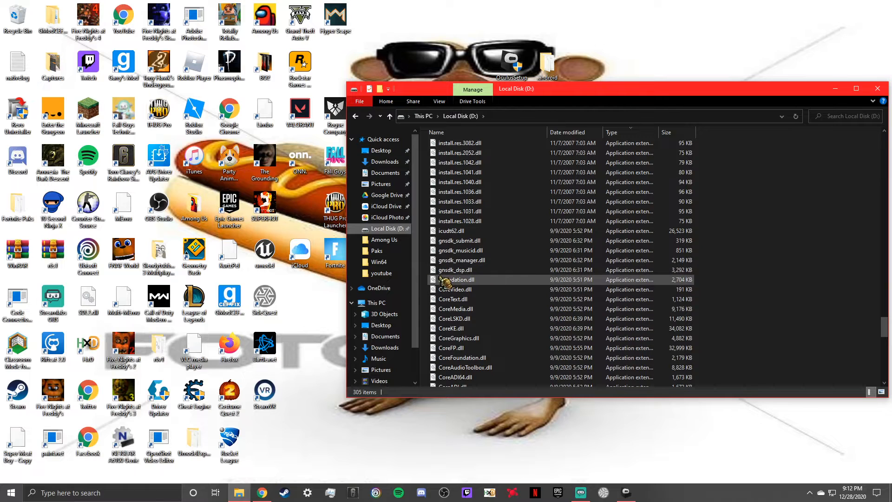
mouse_move(460, 269)
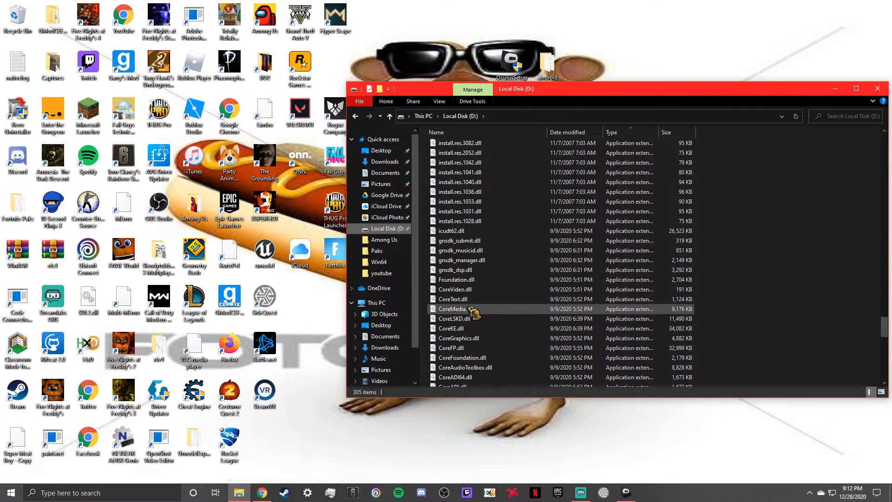
mouse_move(453, 298)
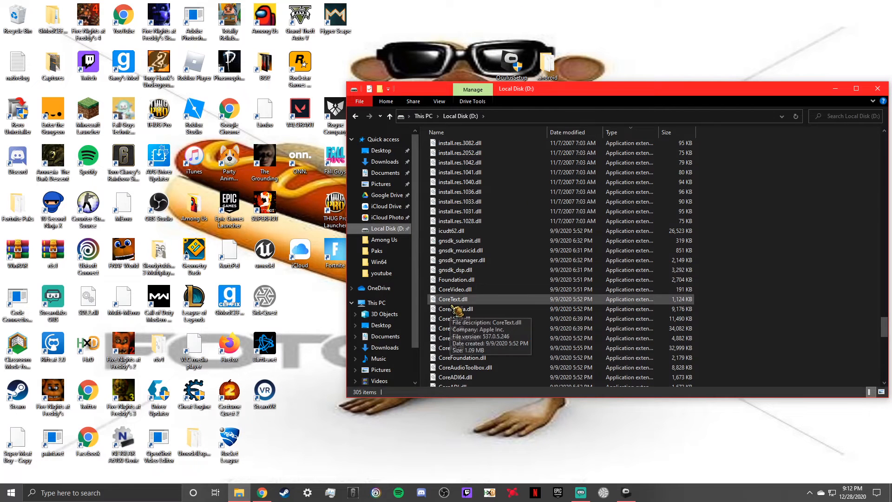
- Select CoreText.dll, then close File Explorer back to the desktop
click(454, 298)
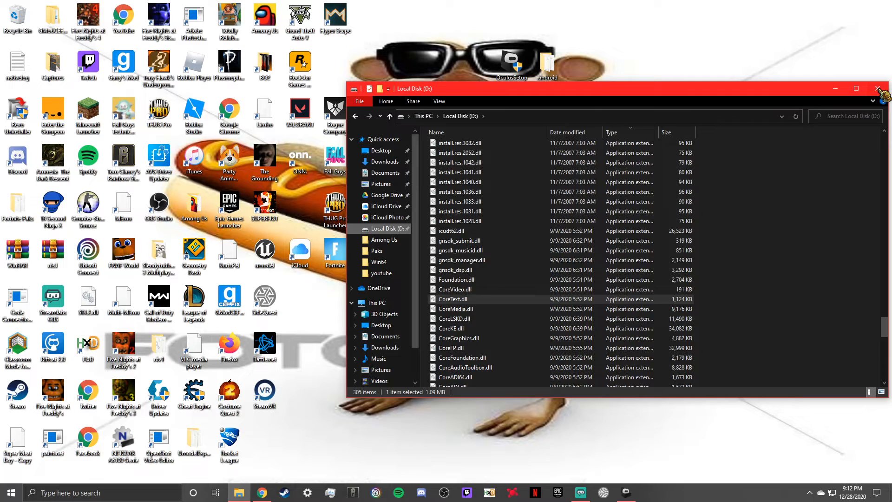
click(878, 89)
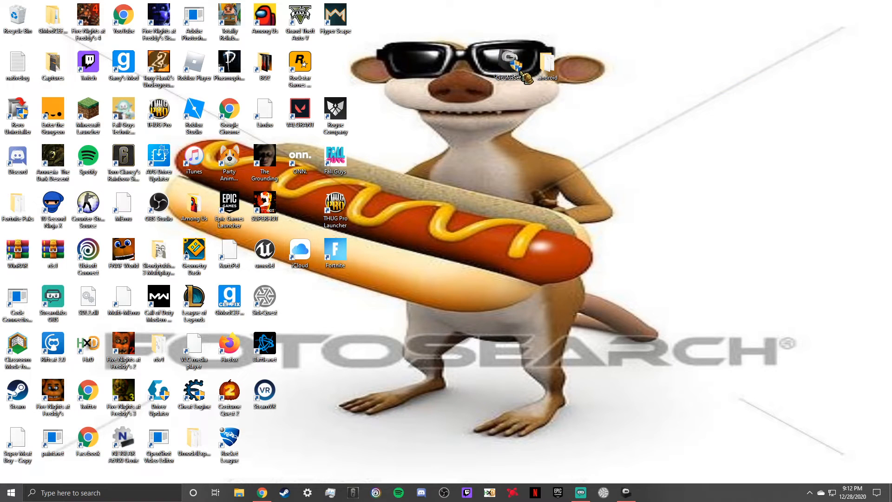
mouse_move(510, 64)
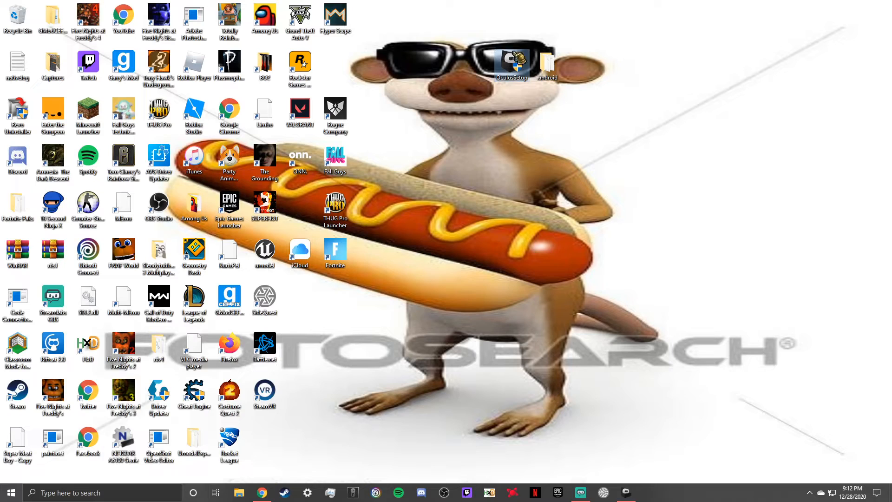
- Restore the Chrome window with the YouTube Oculus install tutorial
click(262, 492)
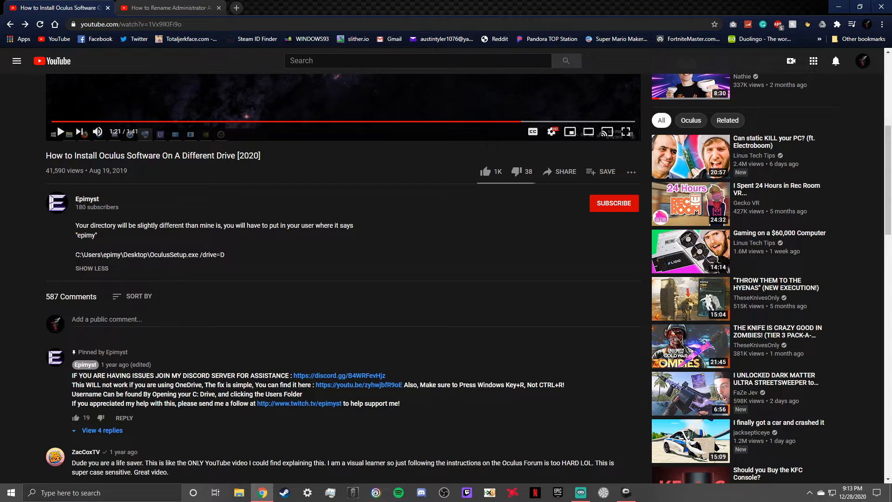
mouse_move(147, 257)
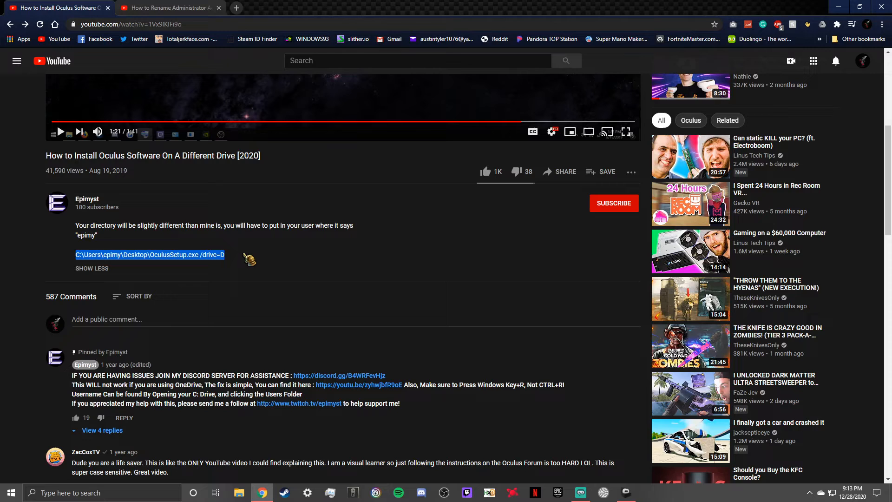
- Grab the OculusSetup.exe drive command from the description and reopen File Explorer
click(68, 493)
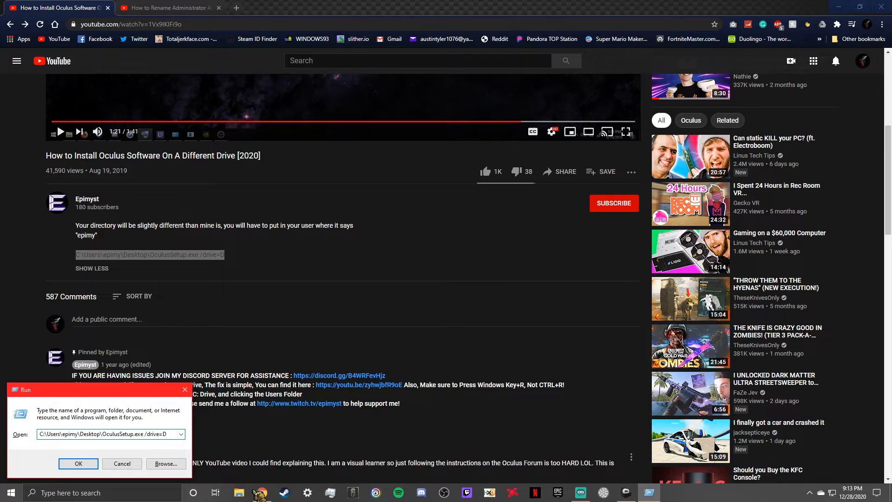
click(239, 492)
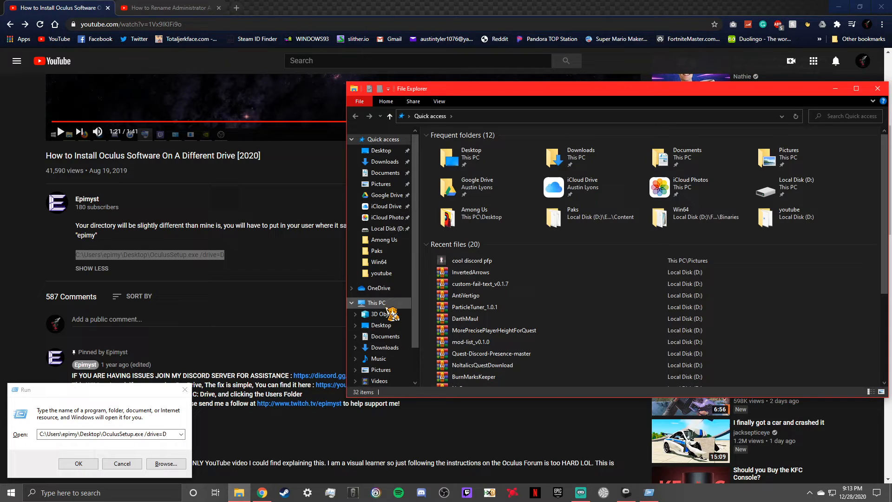
- Navigate This PC > Local Disk (C:) > Users > Administrator 1 > Desktop
click(376, 302)
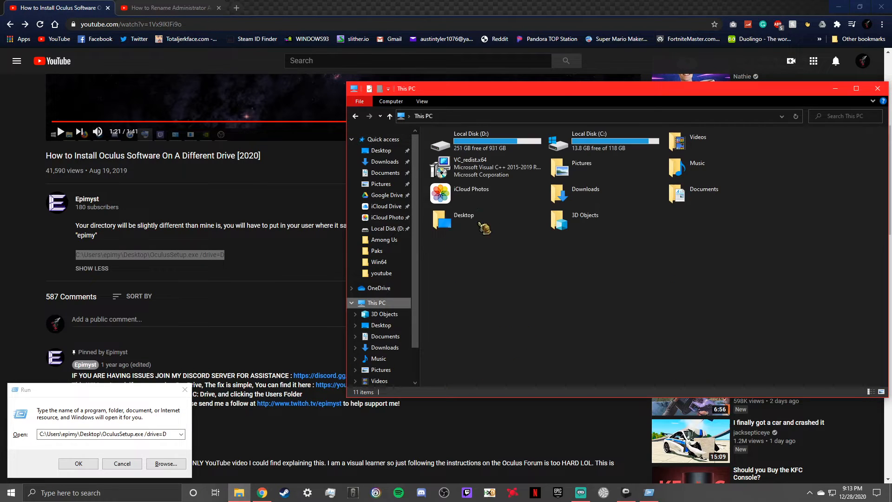
double_click(589, 139)
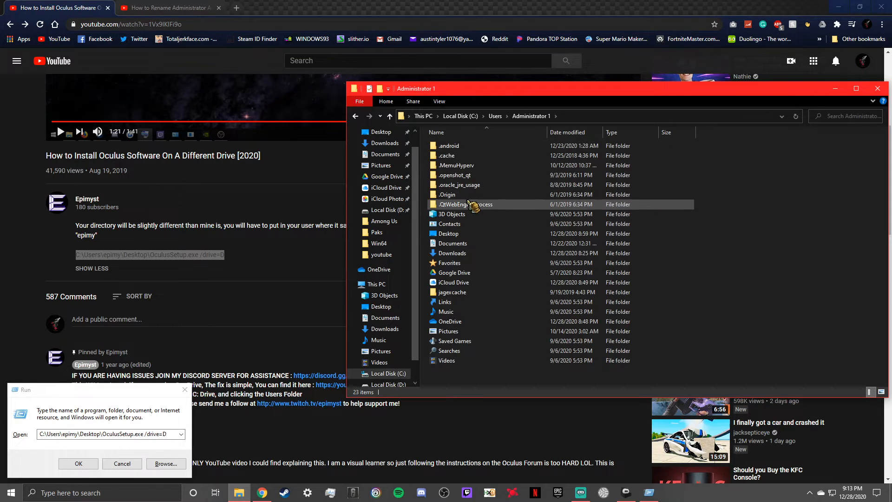
click(494, 116)
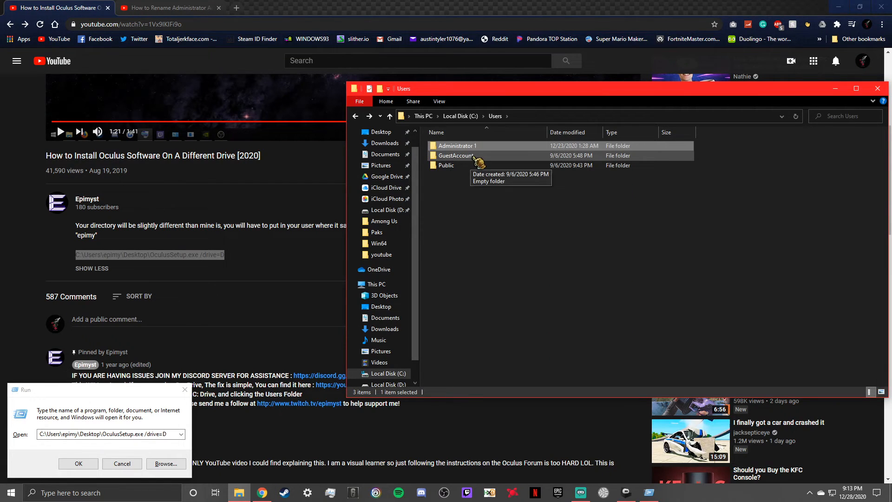
mouse_move(457, 145)
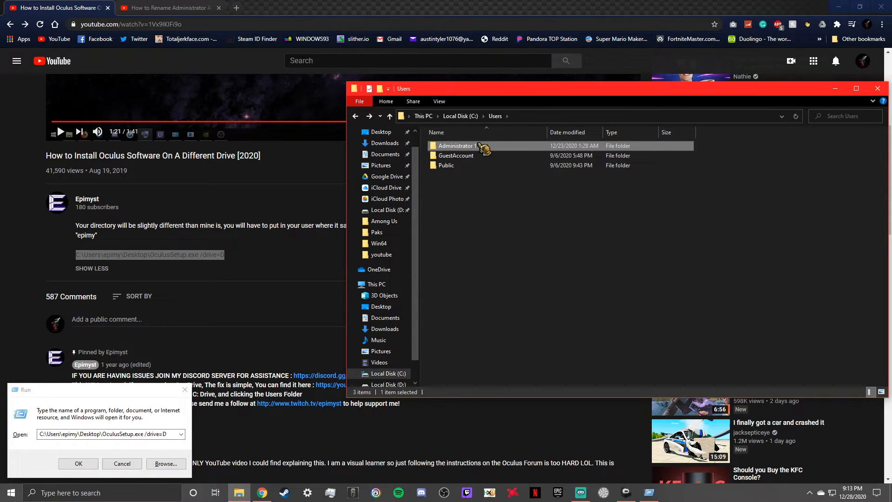
mouse_move(486, 153)
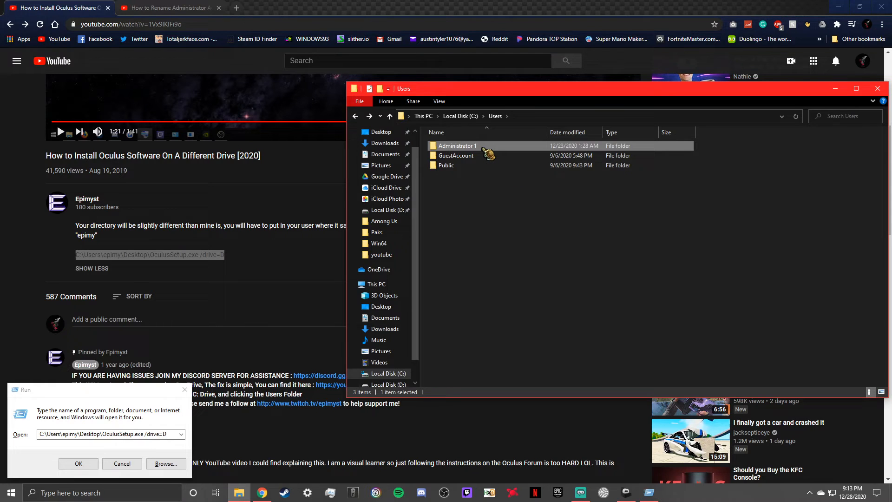
double_click(457, 146)
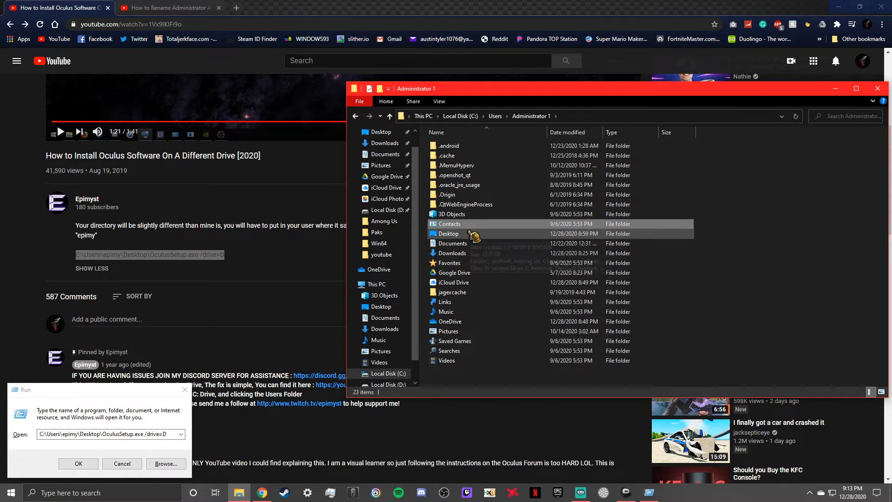
double_click(449, 233)
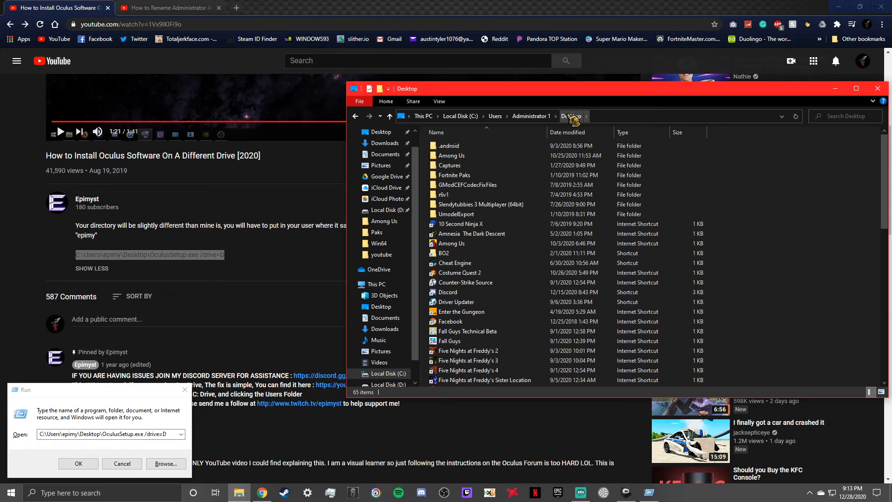
- Copy the Desktop folder address, then bring the Streamlabs recording window back up
right_click(570, 116)
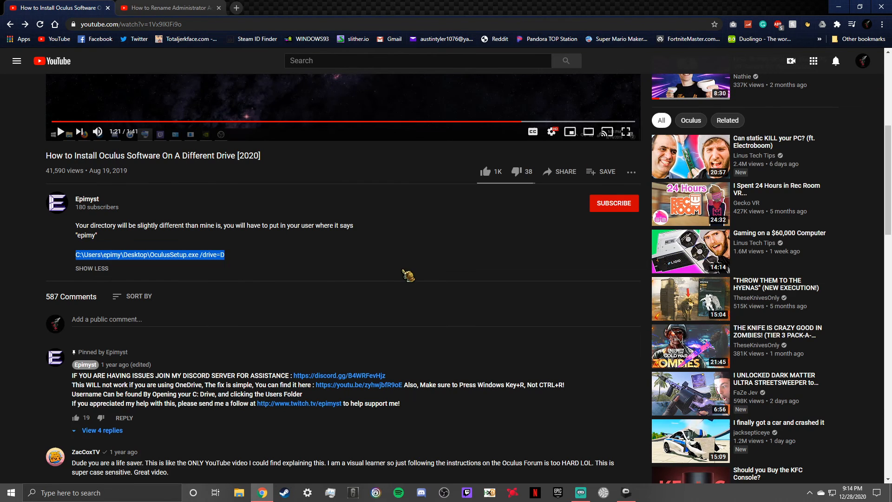
click(579, 493)
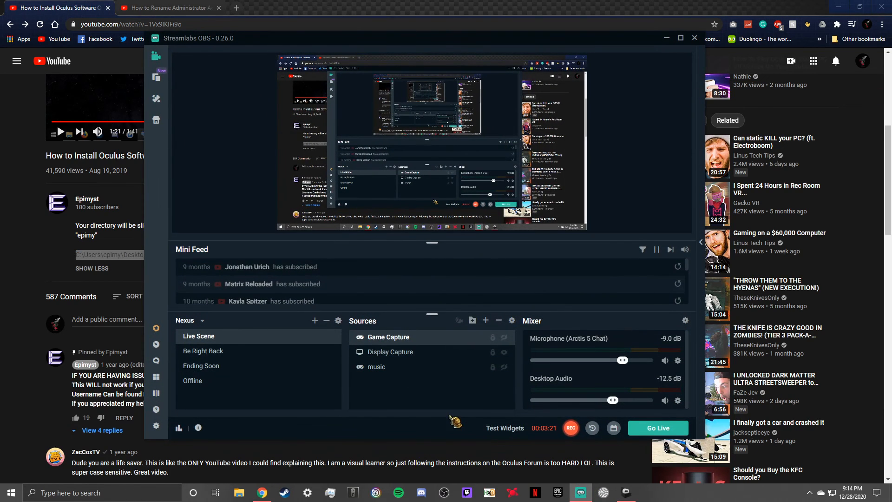